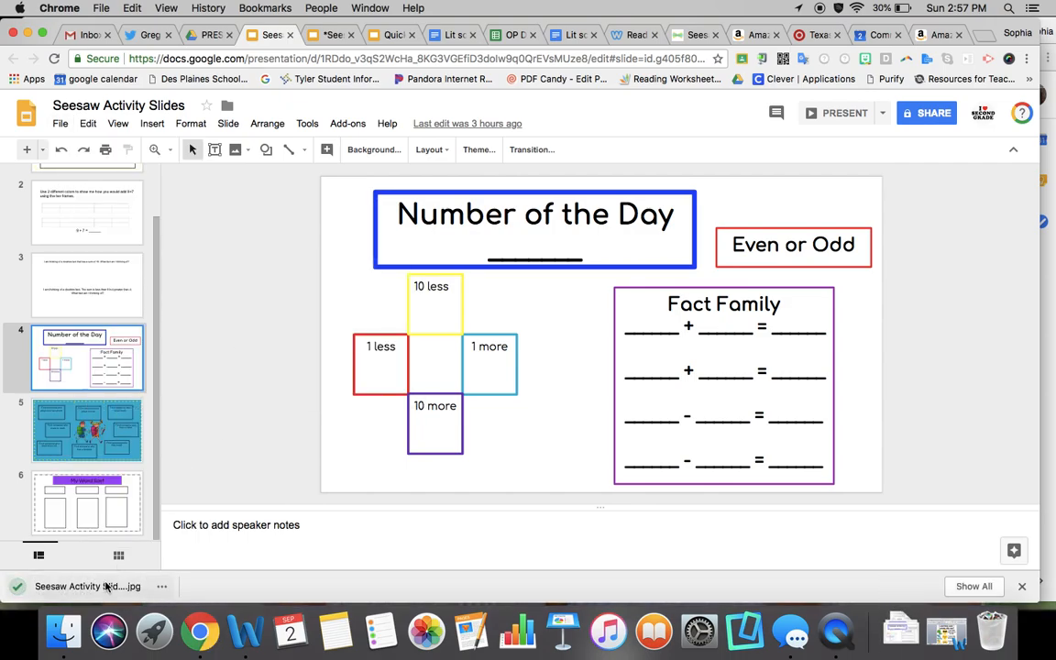
# From the Seesaw tab, start a brand-new blank activity via the Activity Library
pyautogui.click(88, 587)
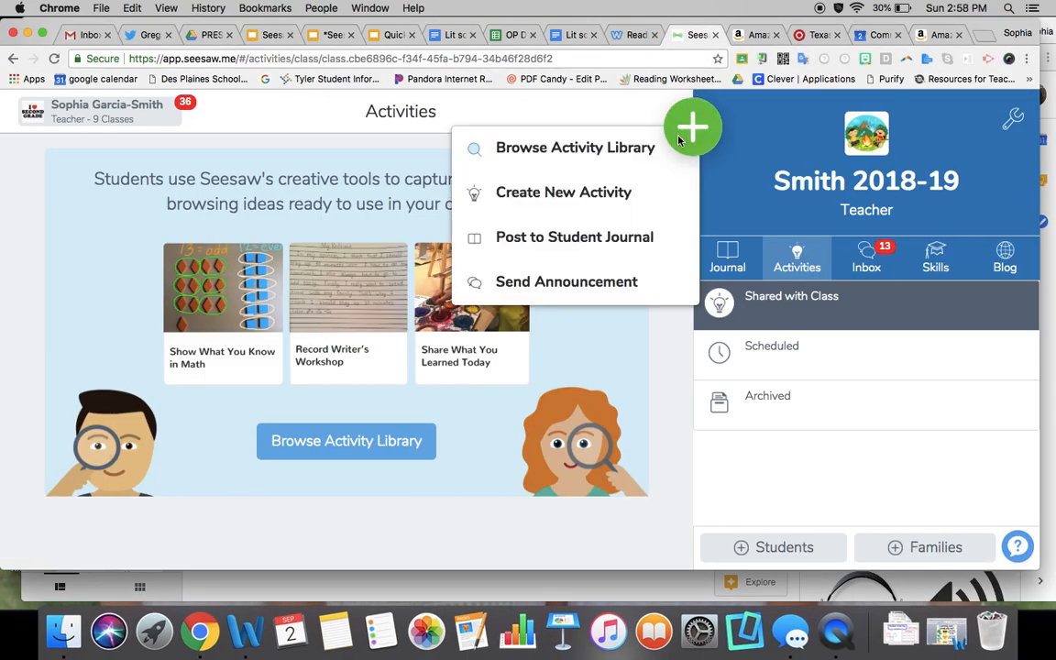
pyautogui.click(576, 146)
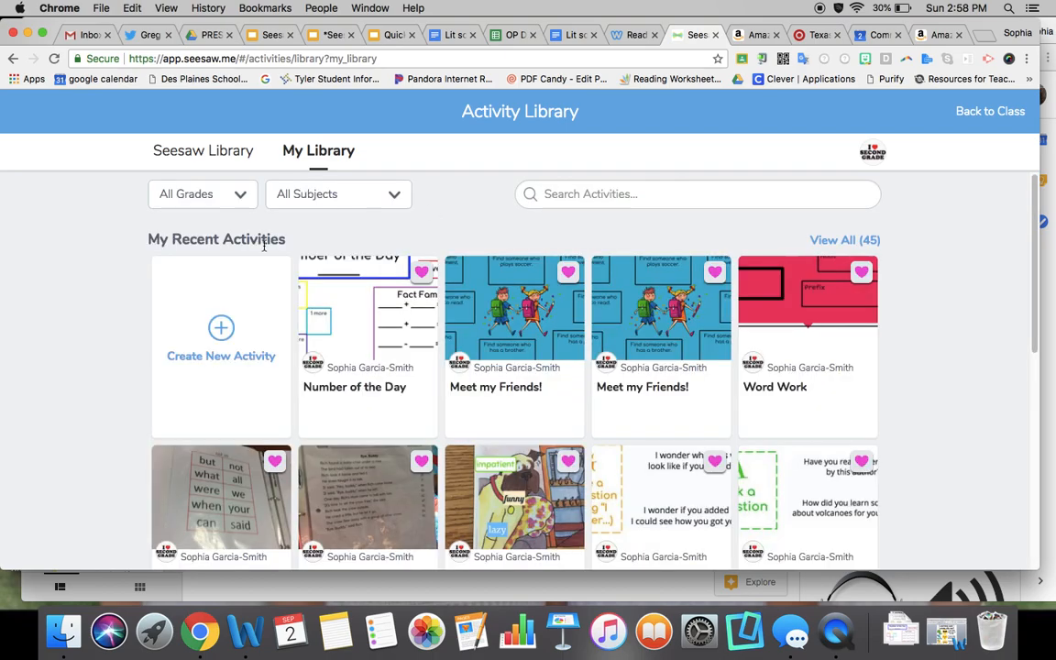
pyautogui.click(220, 340)
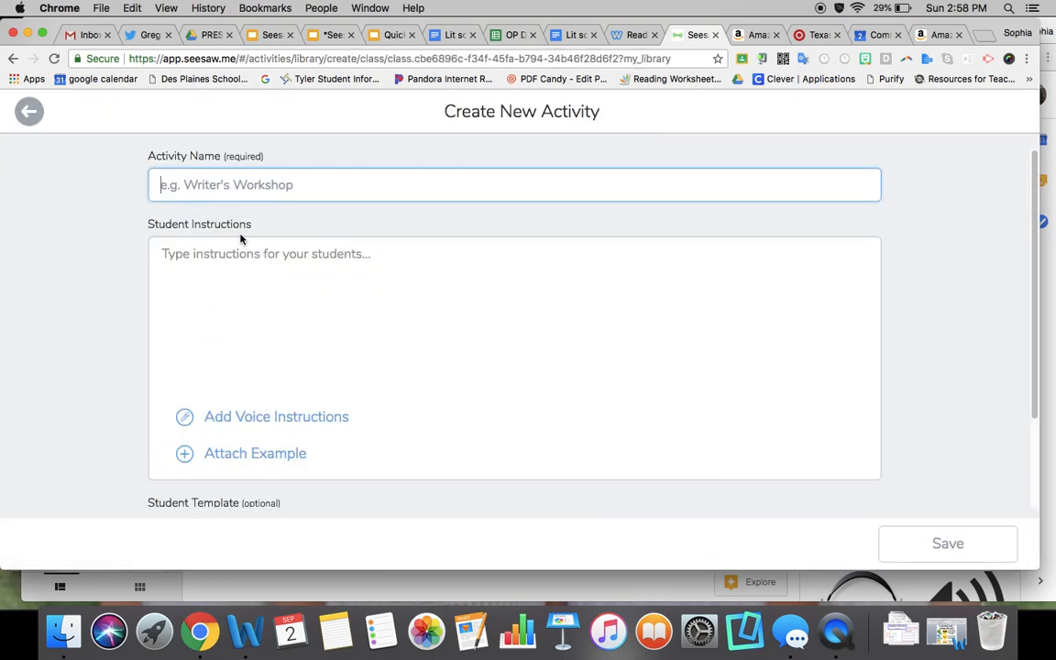
# Name the activity 'Number of the day' and write emoji-coded instructions to complete the page with :drawing: or :label: tools, ending :check:
pyautogui.write('Number of the day')
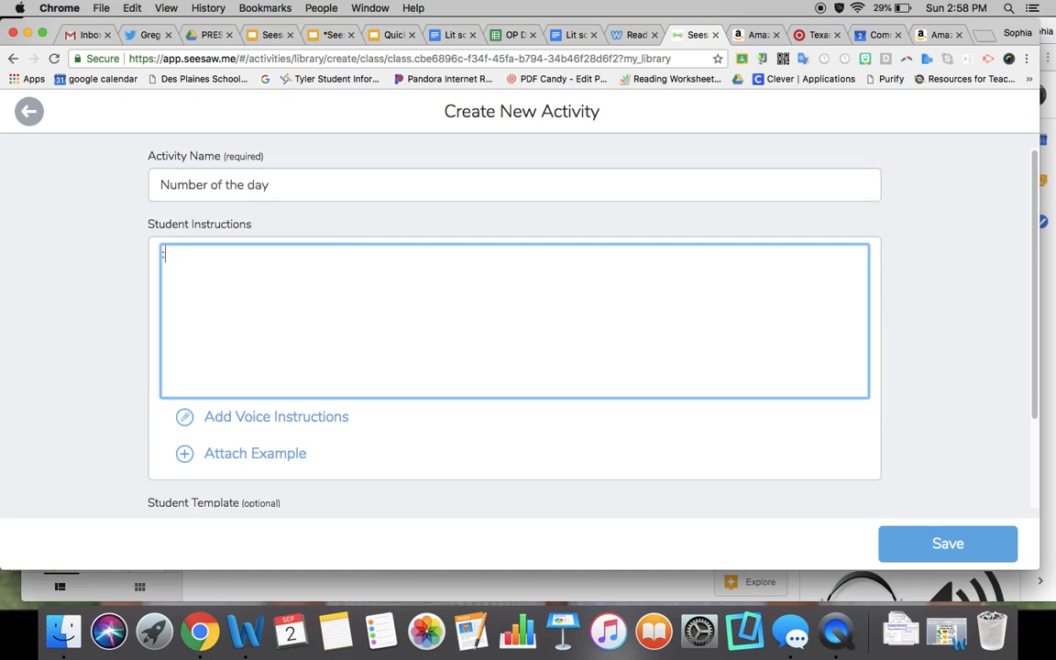
pyautogui.write('add:')
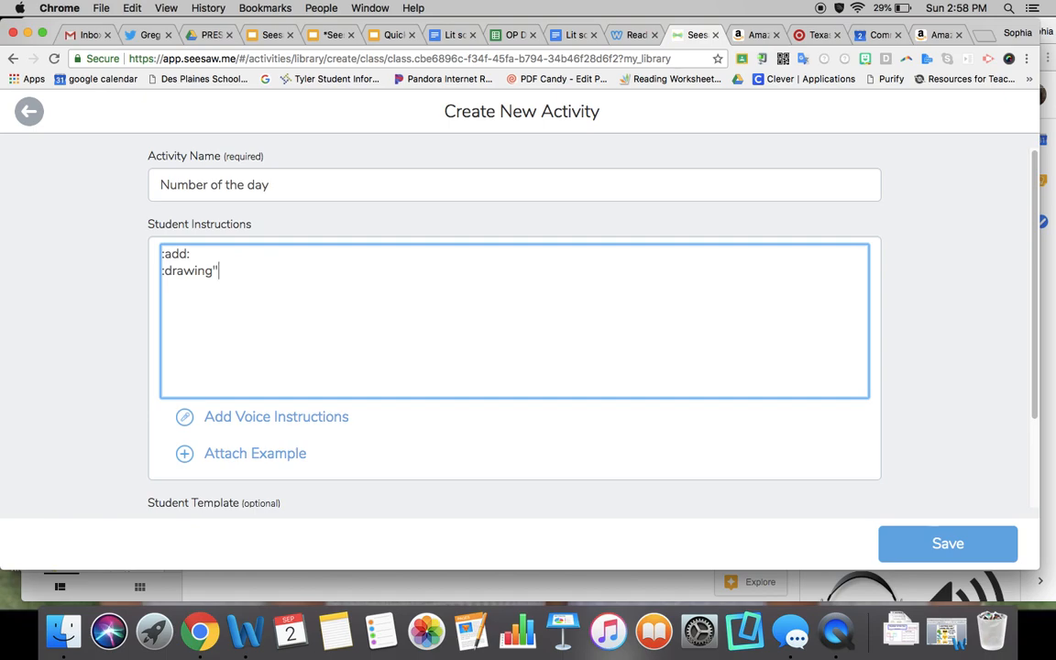
pyautogui.write('t')
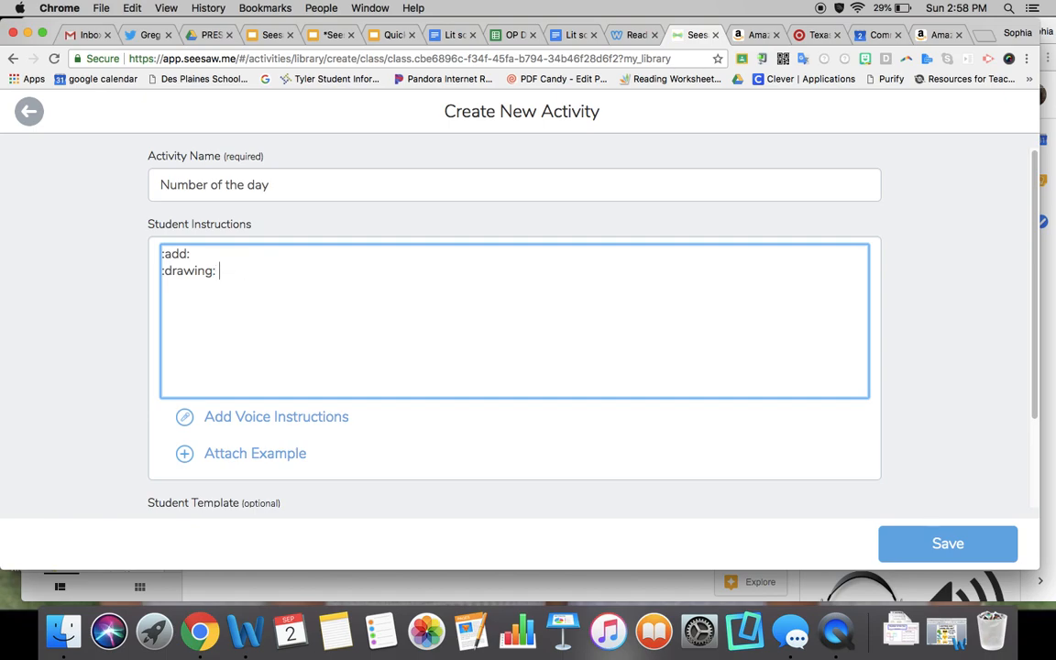
pyautogui.write('tool or')
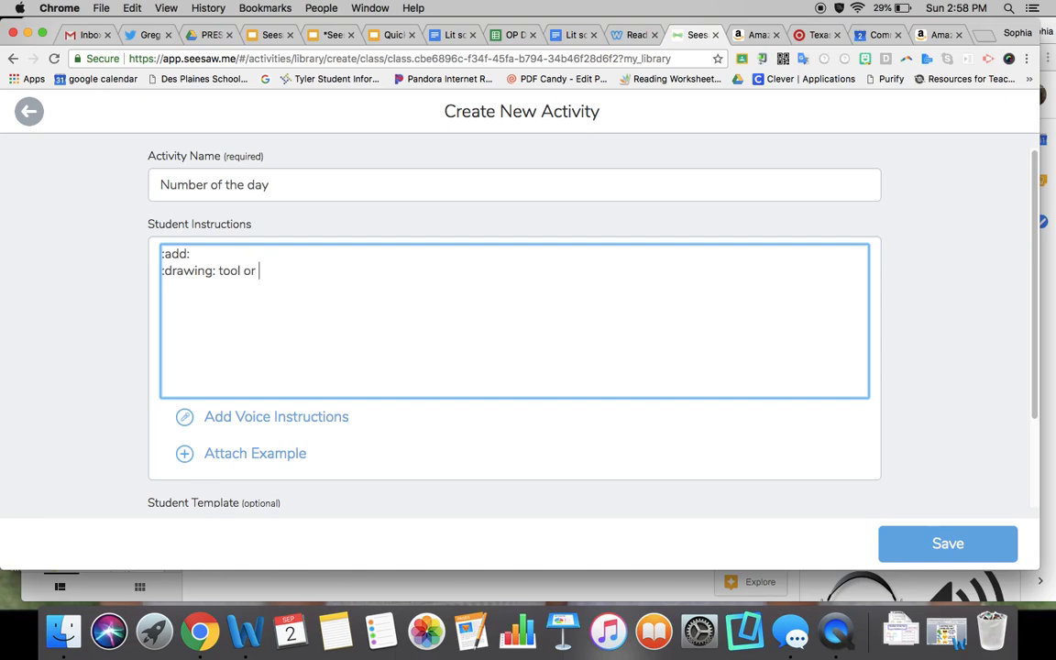
pyautogui.write(':label: tool to com')
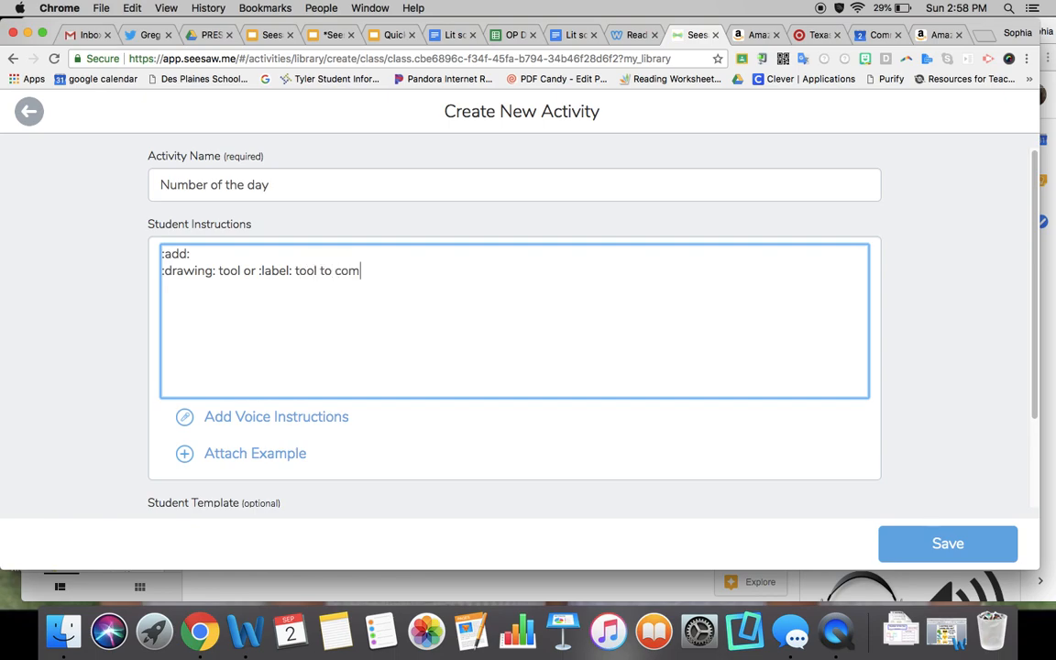
pyautogui.write('plete the page')
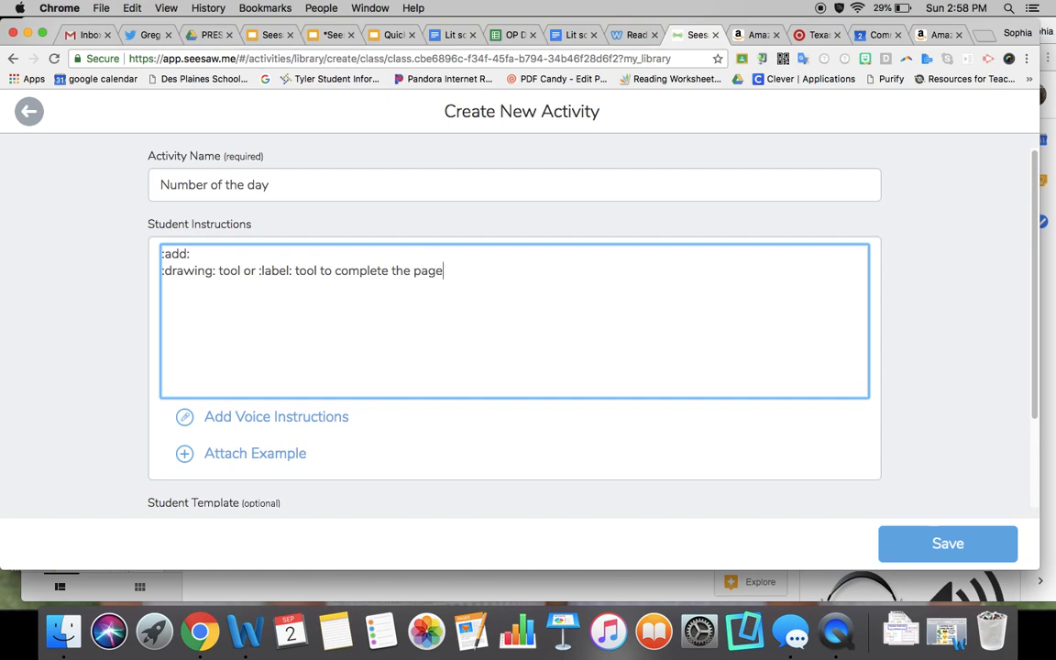
pyautogui.write(':')
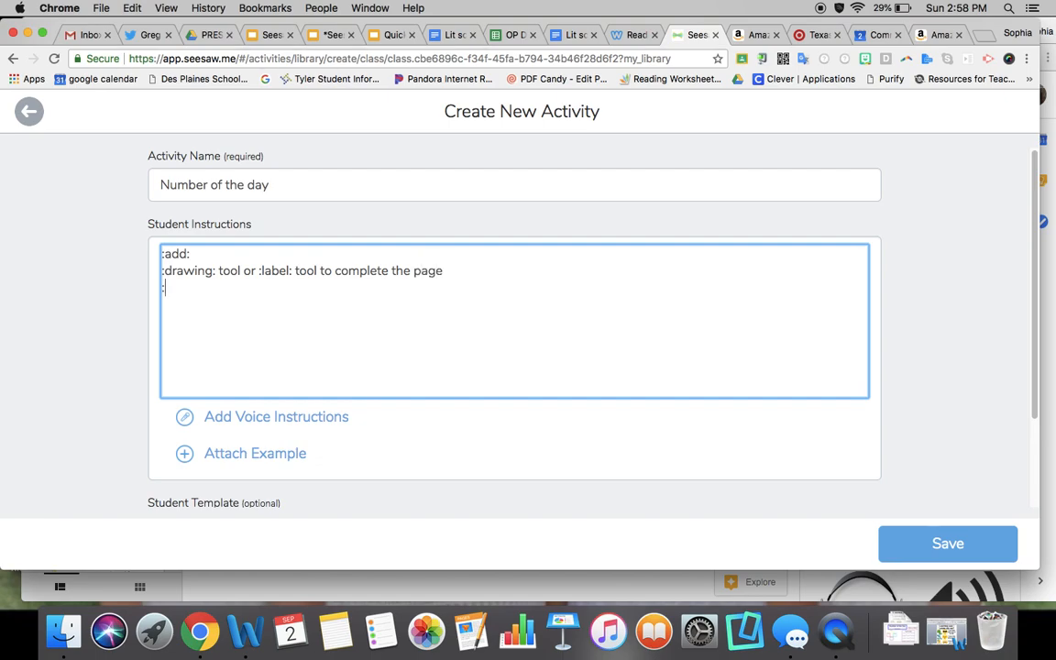
pyautogui.write('check:')
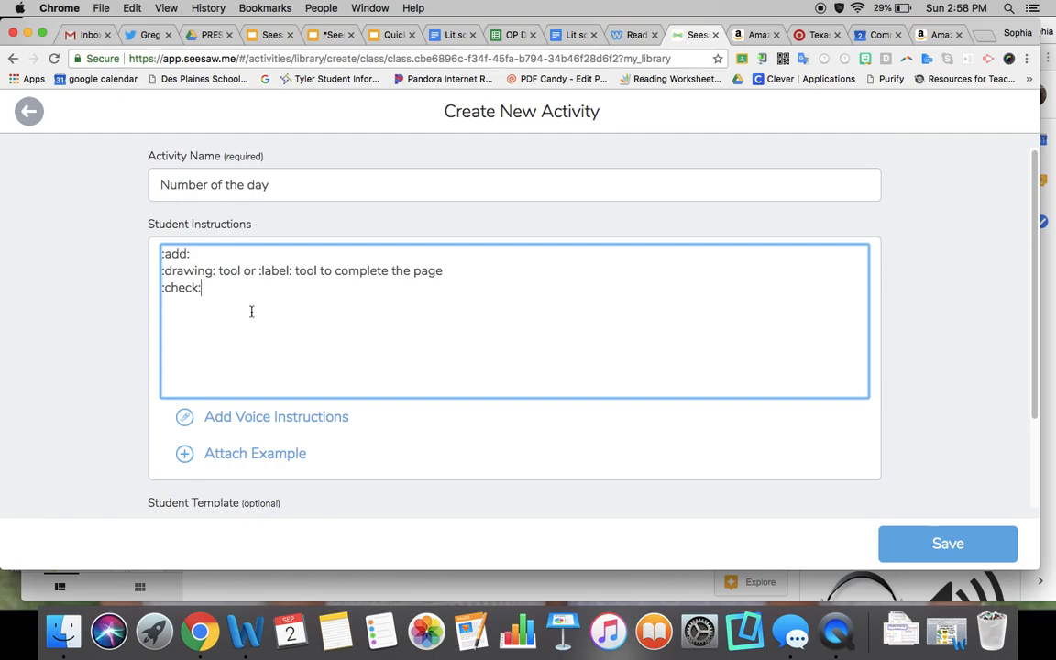
# Reach the 'Add template for students to edit' option lower in the activity form
pyautogui.scroll(-3)
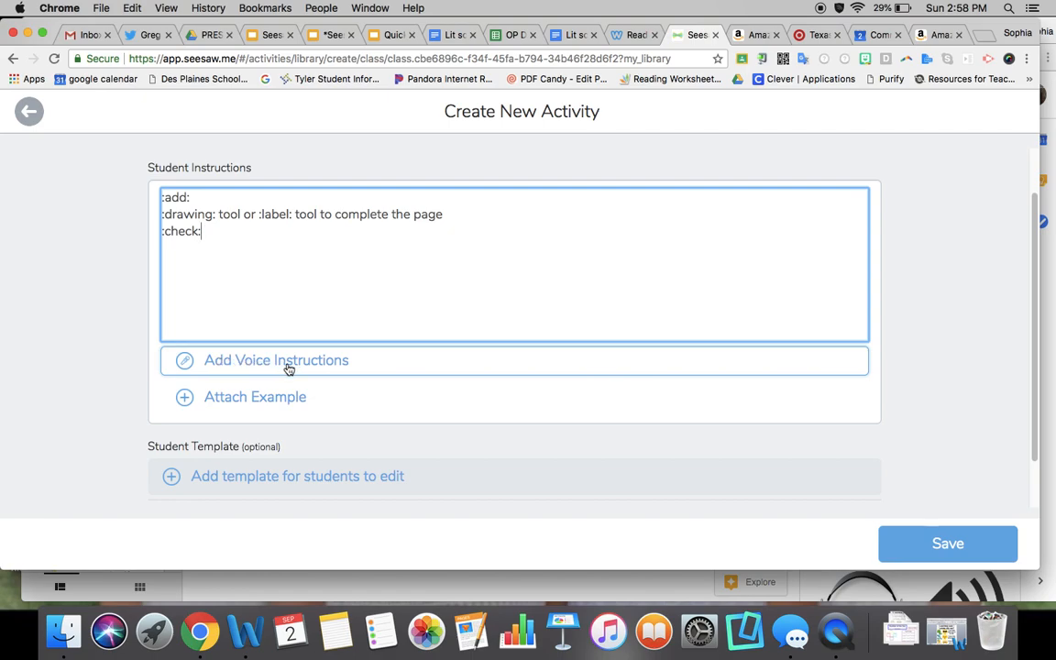
pyautogui.moveTo(235, 379)
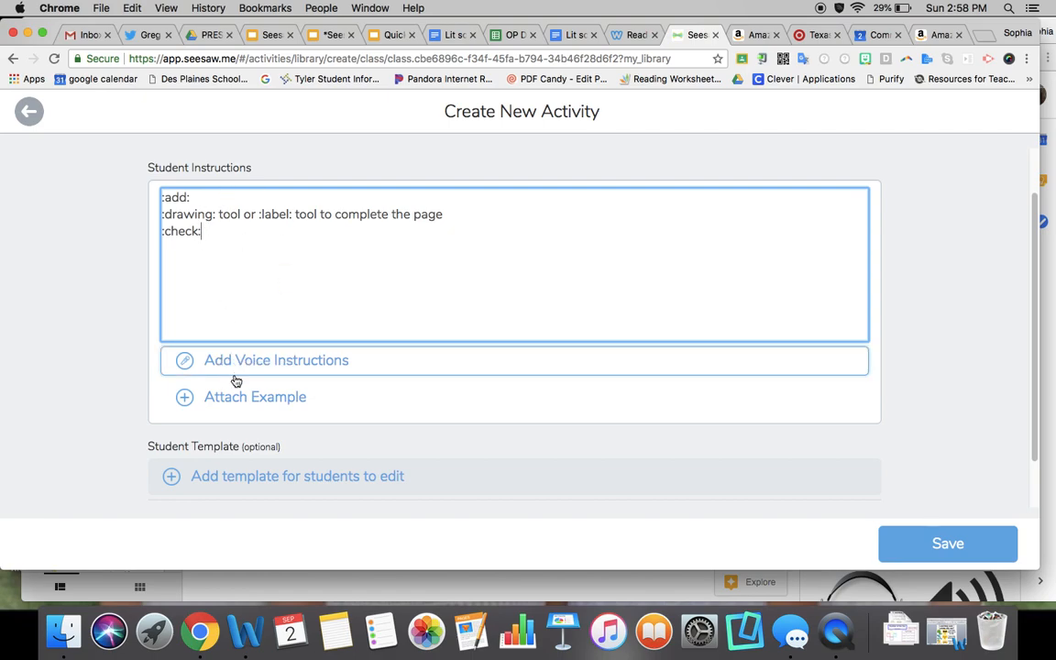
pyautogui.moveTo(235, 404)
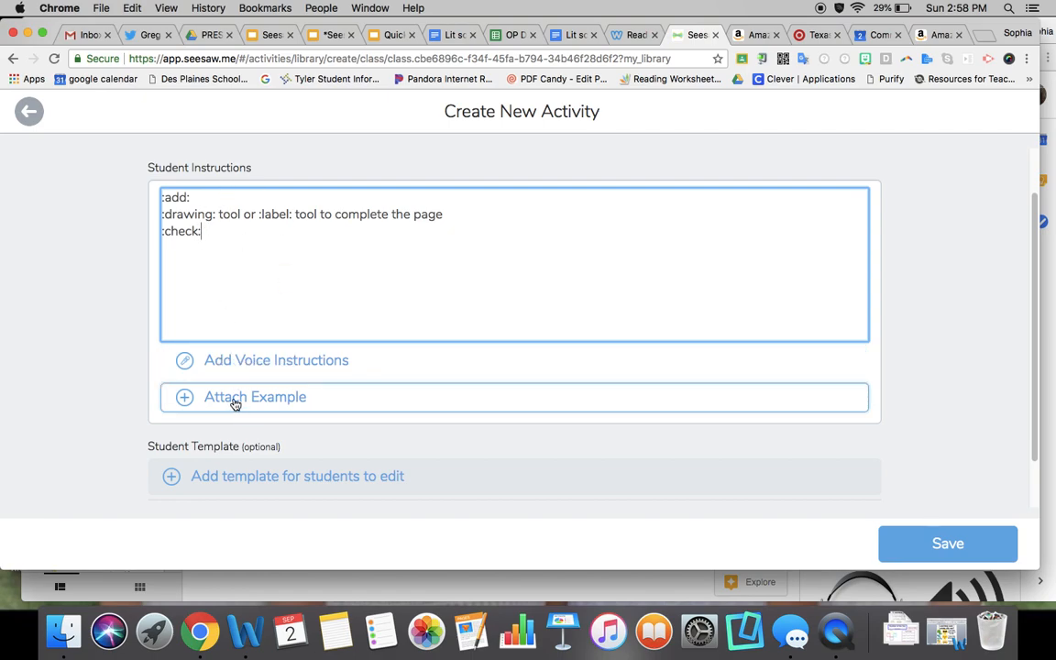
pyautogui.scroll(-3)
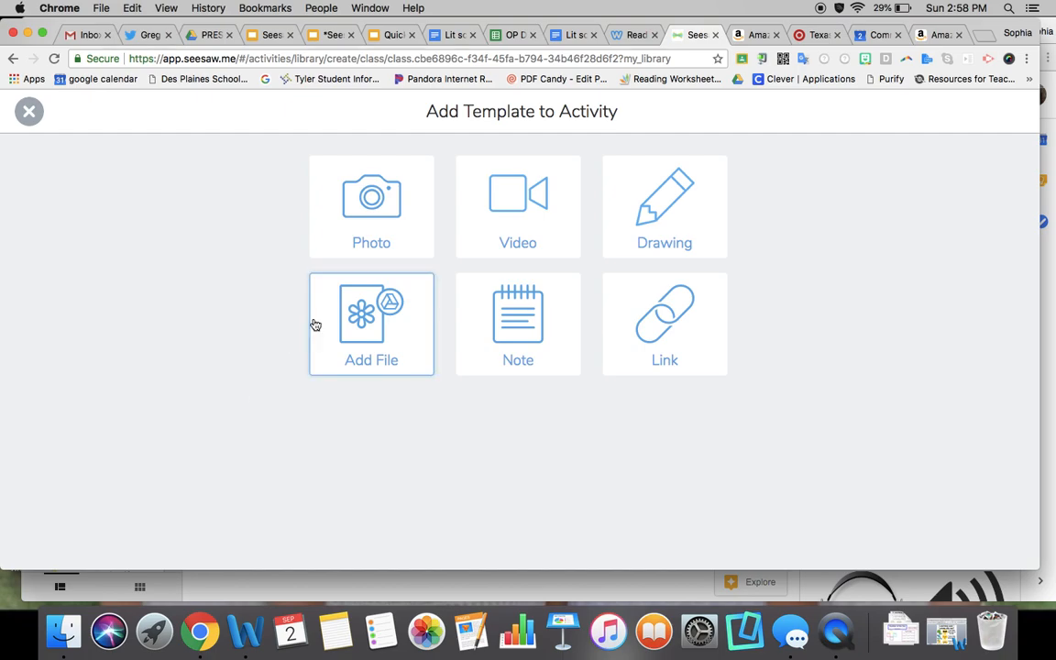
# Upload the Number of the Day slide image from the computer as the student template
pyautogui.click(370, 323)
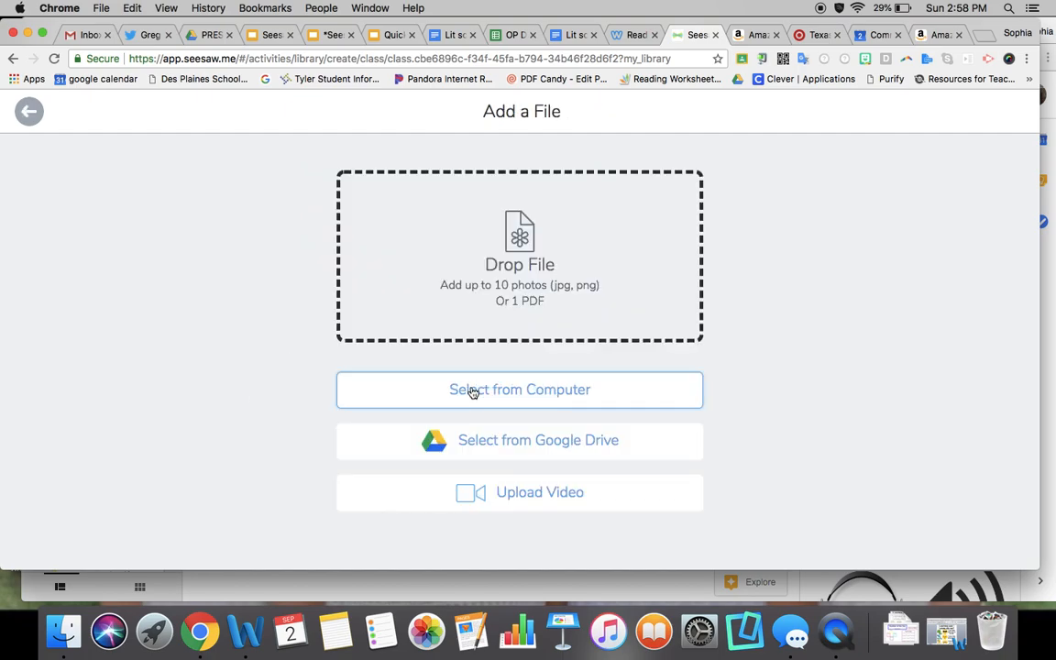
pyautogui.click(521, 388)
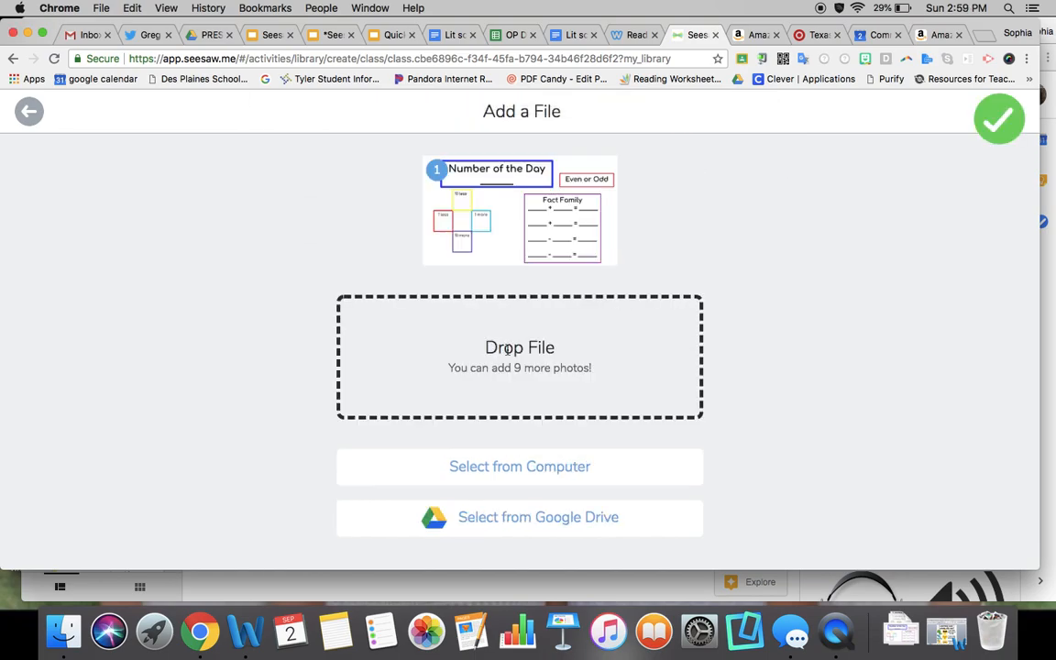
pyautogui.click(520, 211)
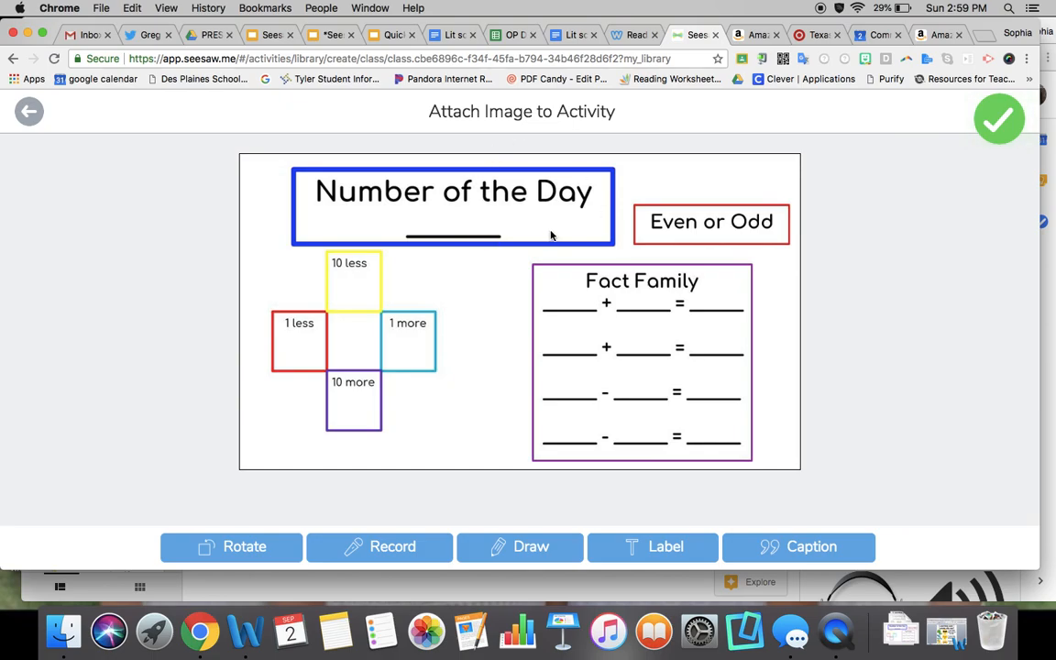
pyautogui.moveTo(924, 146)
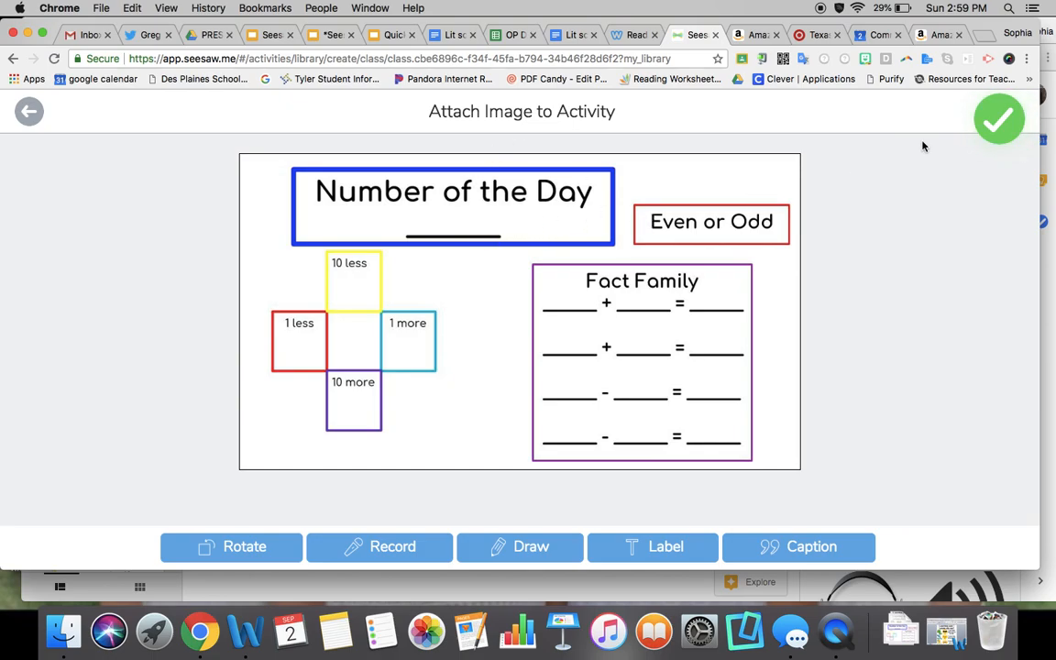
pyautogui.click(999, 119)
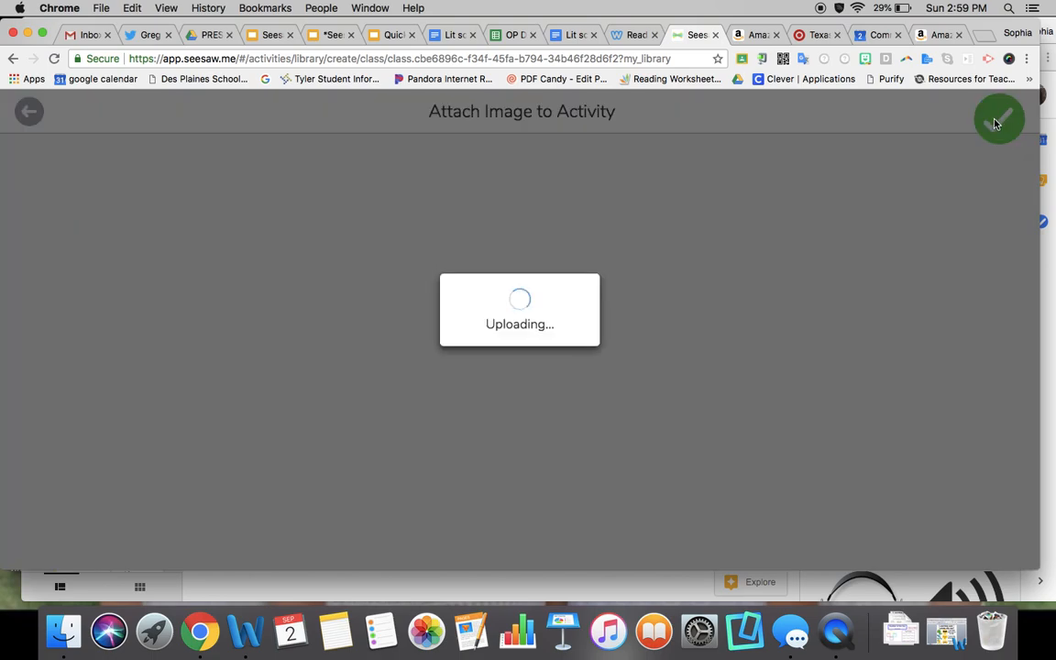
pyautogui.click(998, 121)
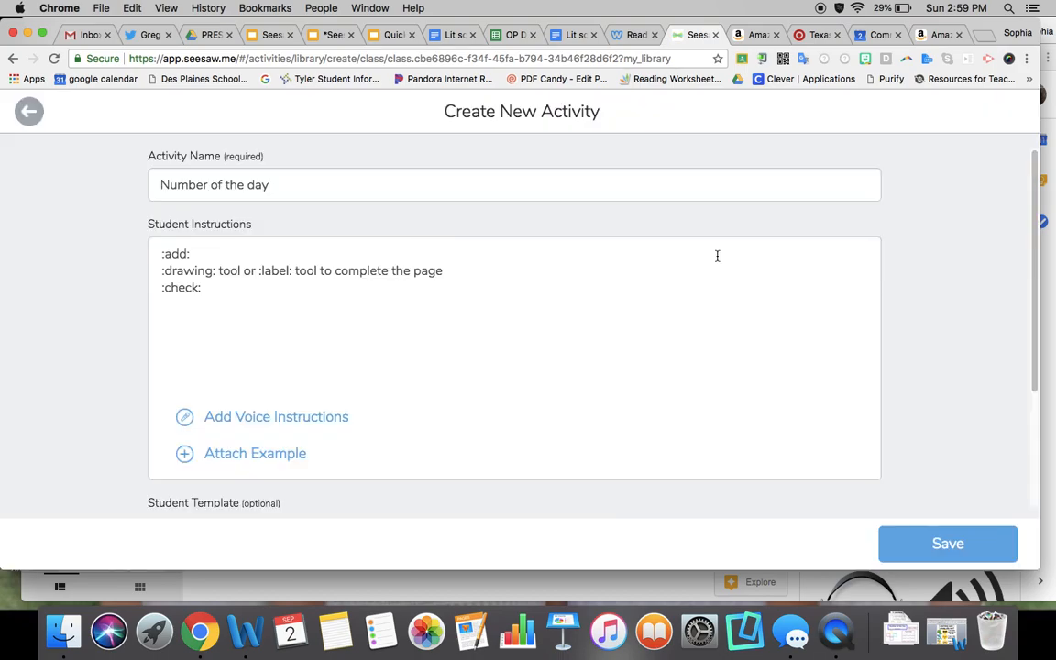
# Check the student template and save the activity to My Library
pyautogui.scroll(-3)
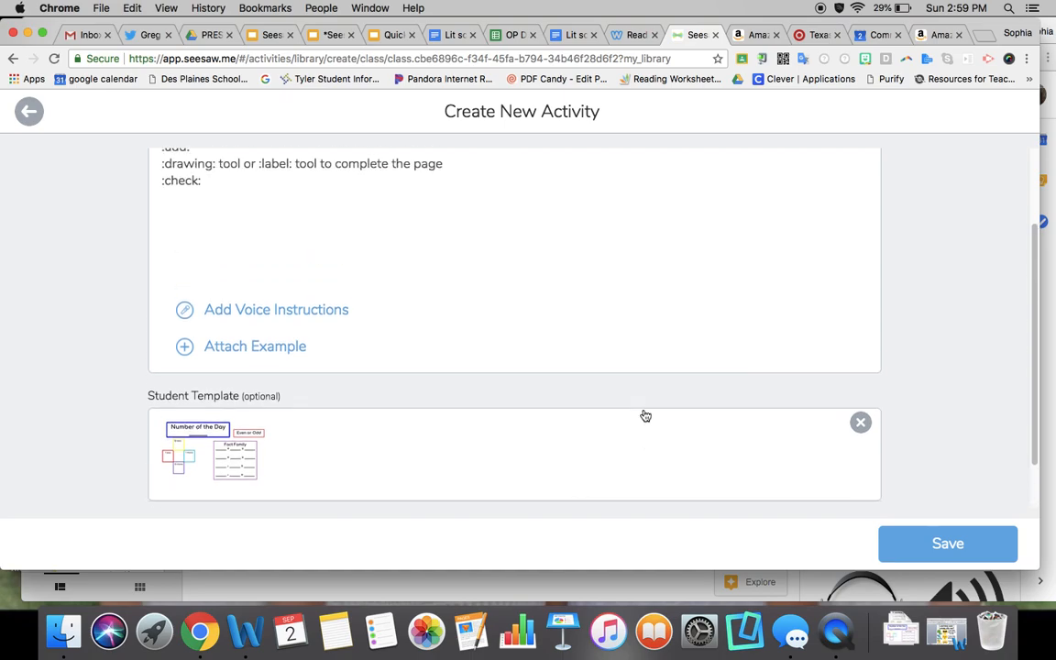
pyautogui.scroll(-3)
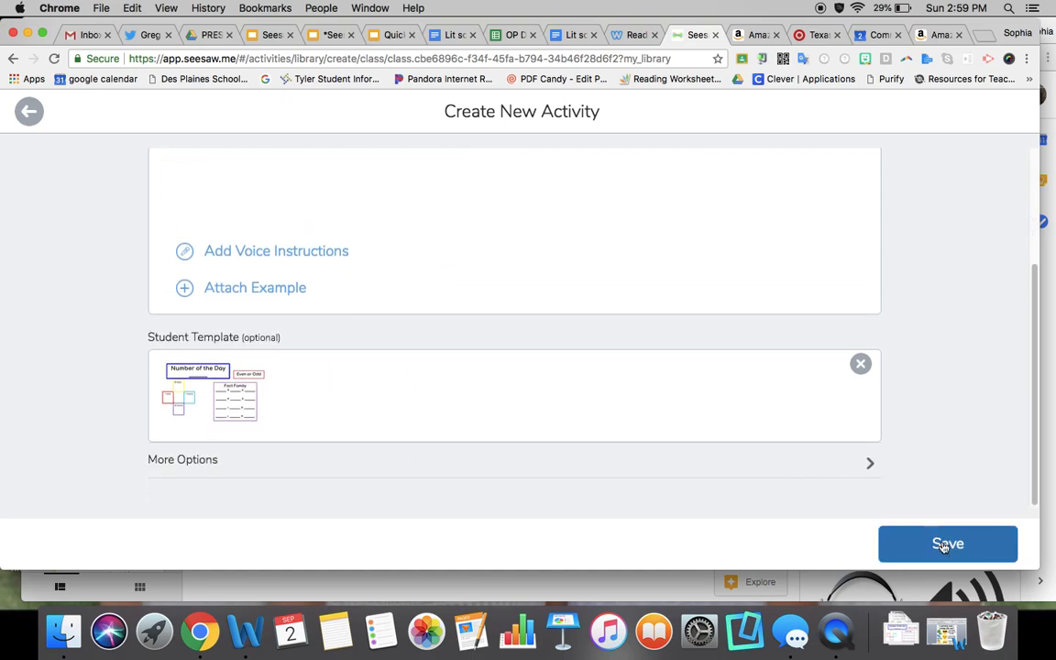
pyautogui.click(946, 542)
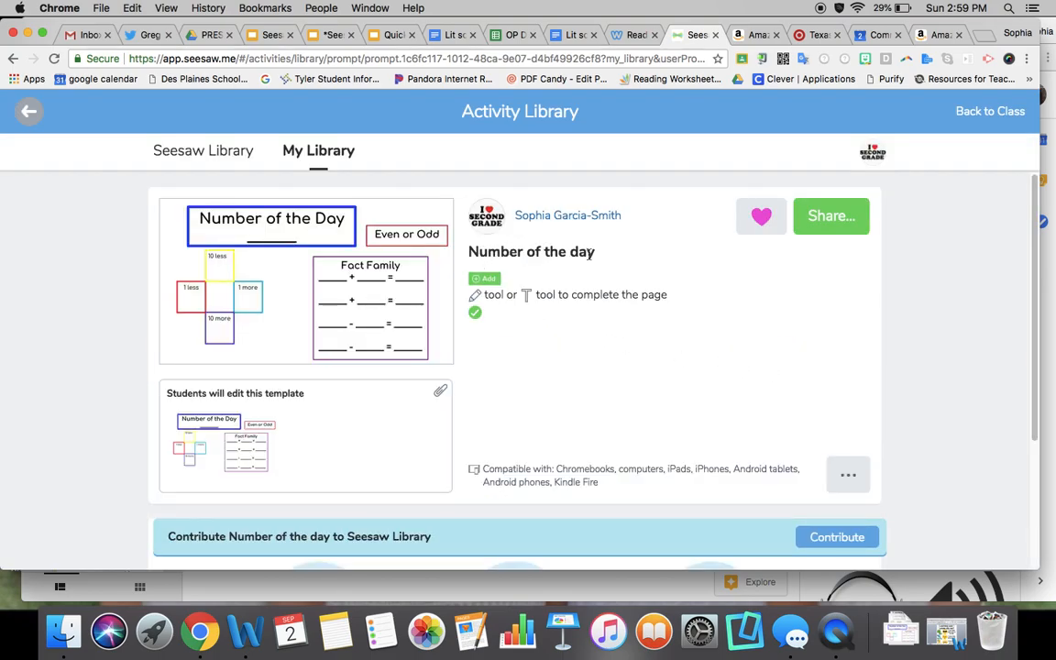
pyautogui.moveTo(475, 303)
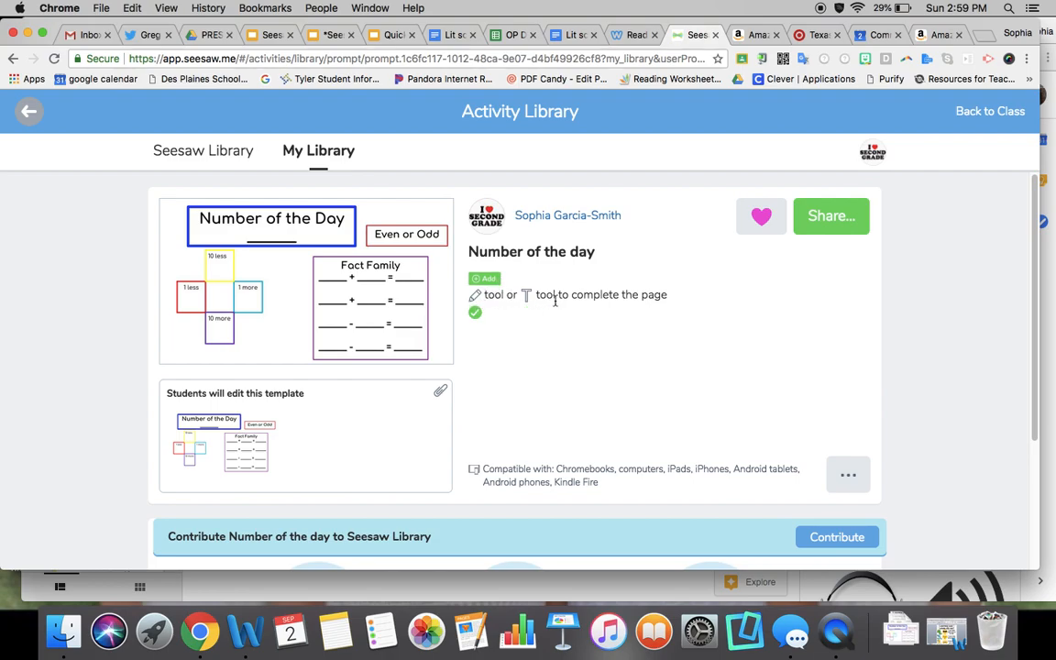
pyautogui.moveTo(477, 323)
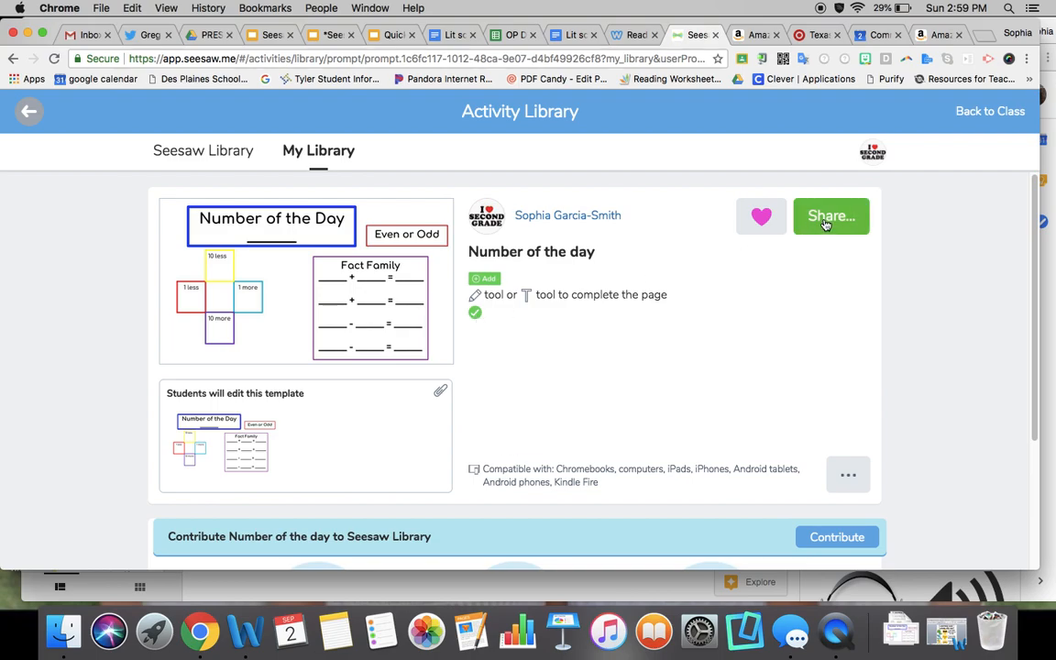
# Bring up the Share options for the saved Number of the day activity
pyautogui.click(828, 216)
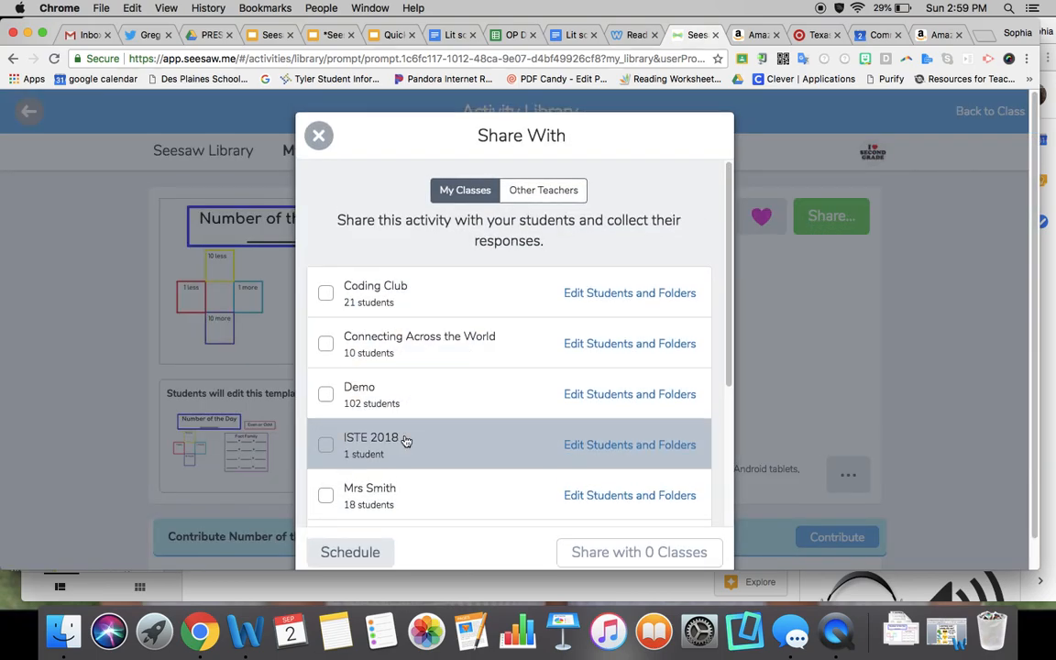
# Review the Other Teachers sharing options, then close the Share dialog
pyautogui.click(543, 188)
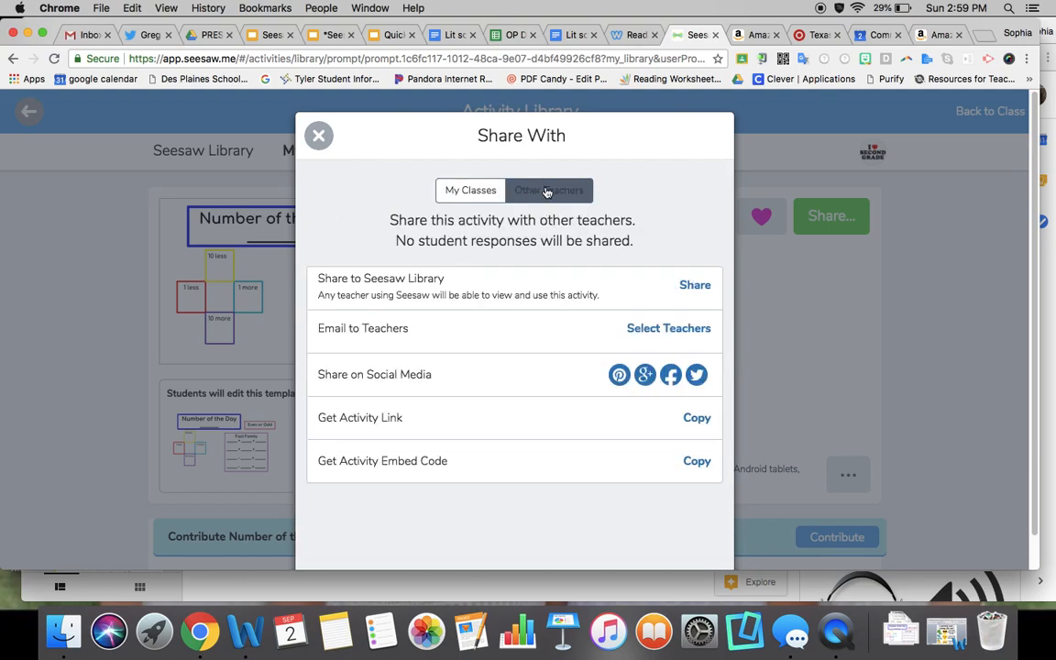
pyautogui.click(548, 189)
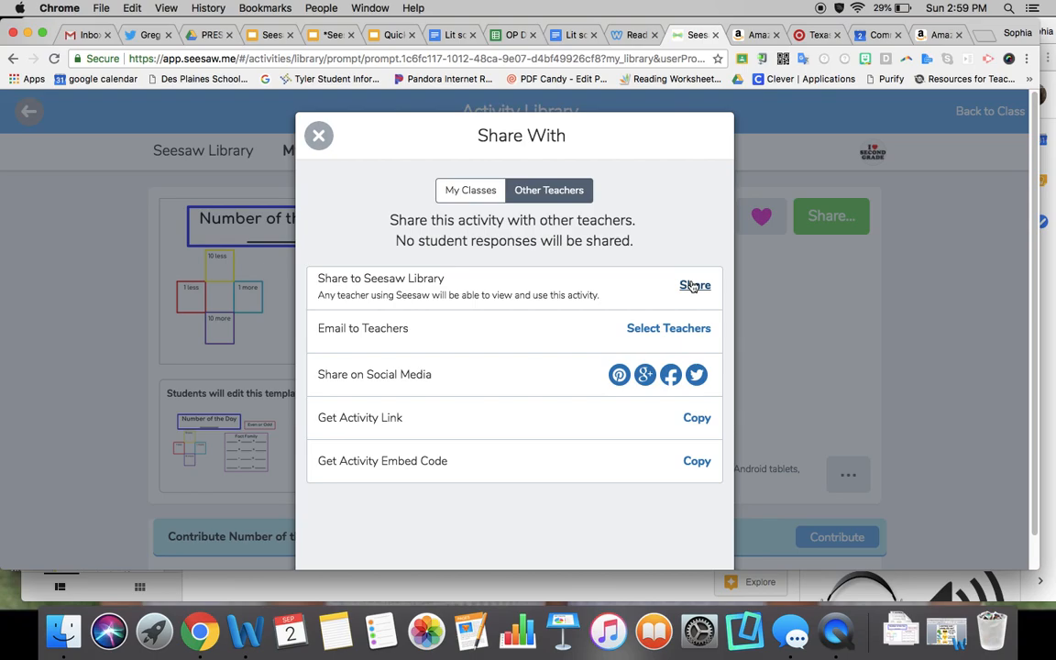
pyautogui.moveTo(693, 286)
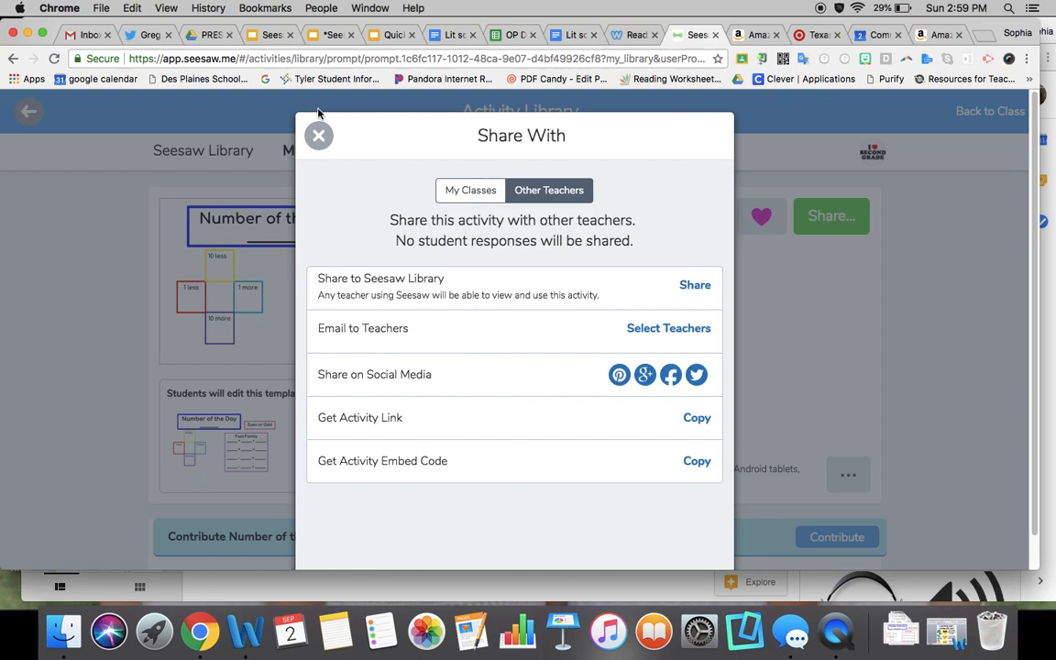
pyautogui.click(319, 135)
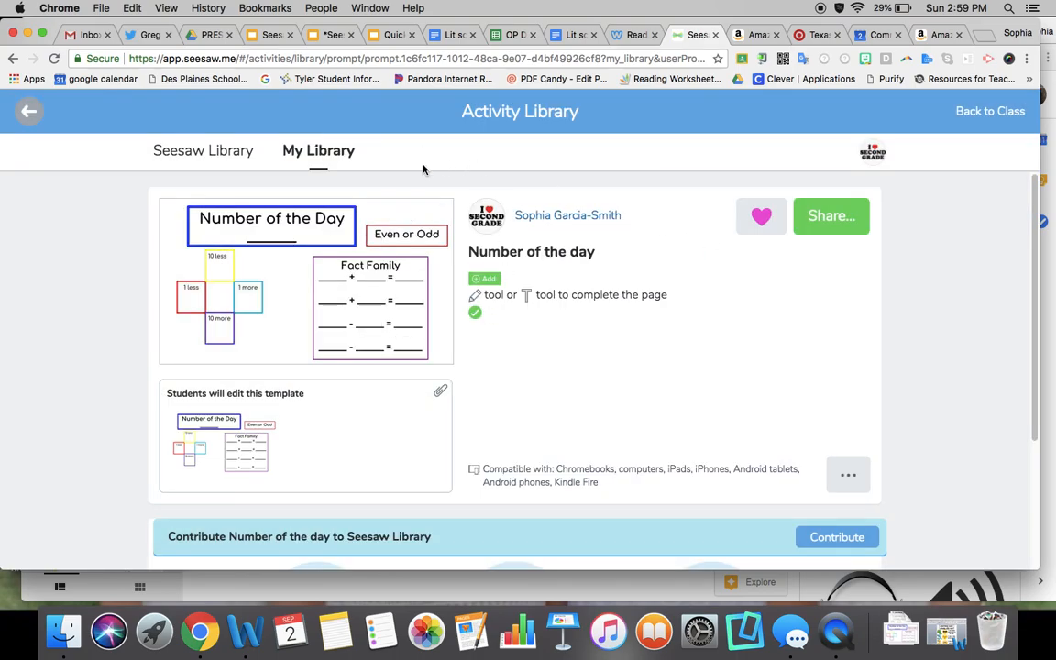
pyautogui.moveTo(444, 300)
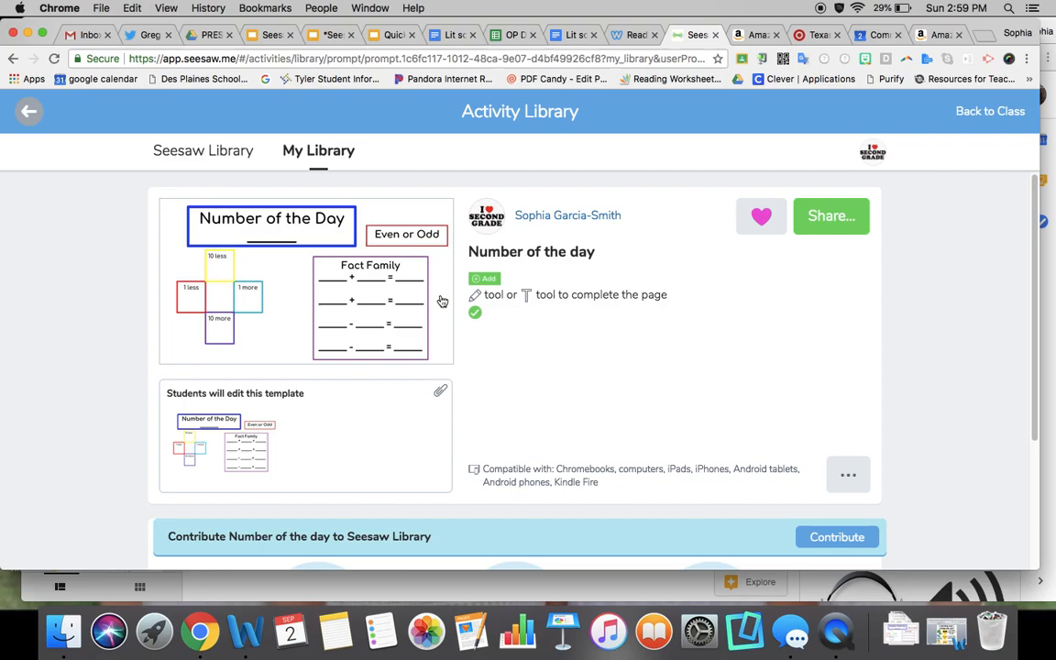